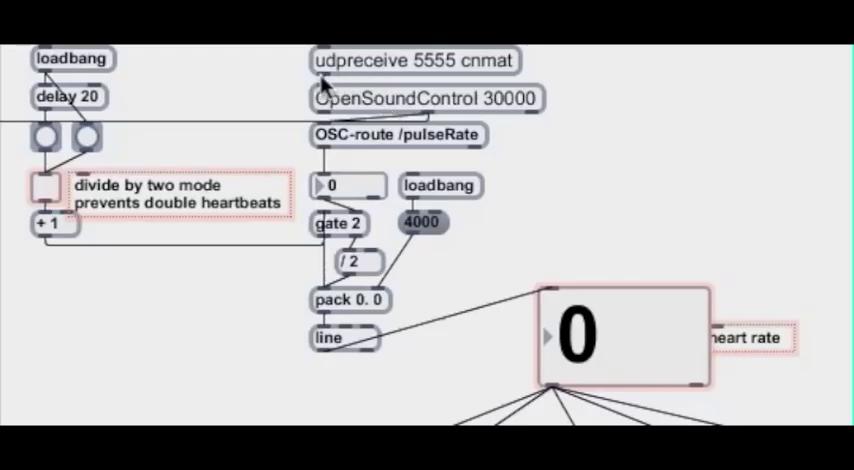
scroll(down, 3)
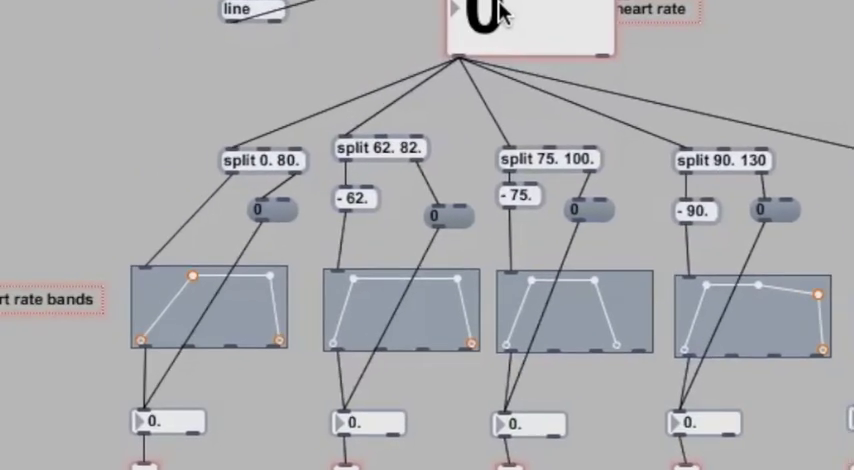